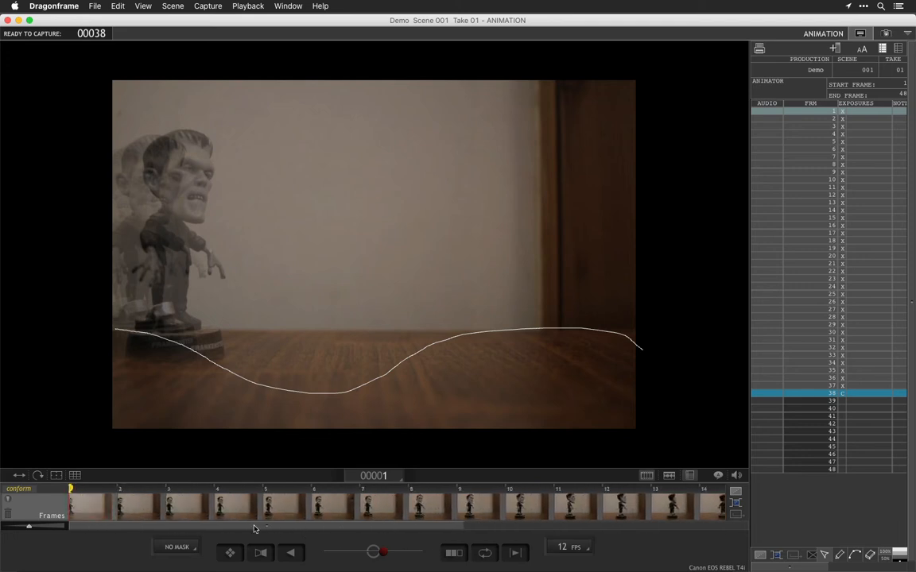
Step: Change the playback rate from 12 to 24 fps using the FPS selector
{"action": "left_click", "coordinate": [571, 547]}
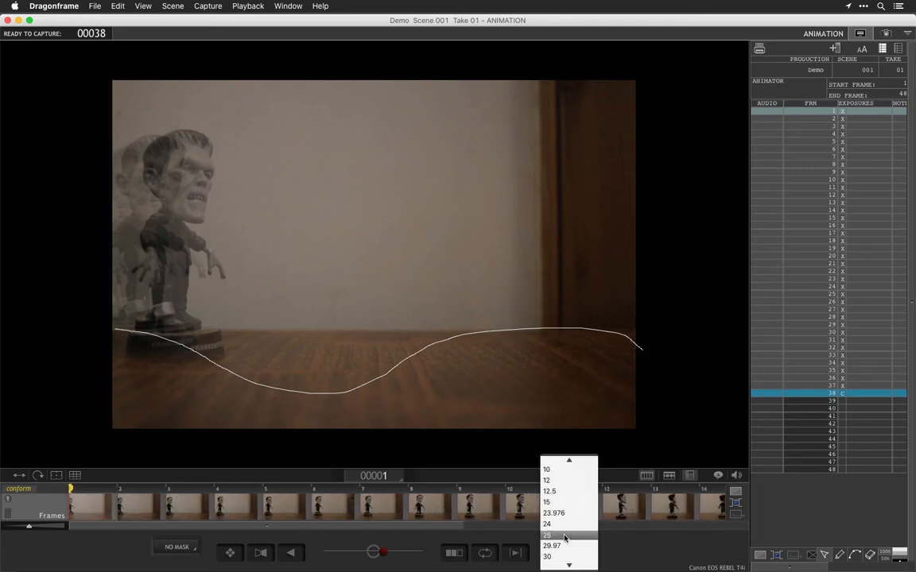
{"action": "left_click", "coordinate": [547, 524]}
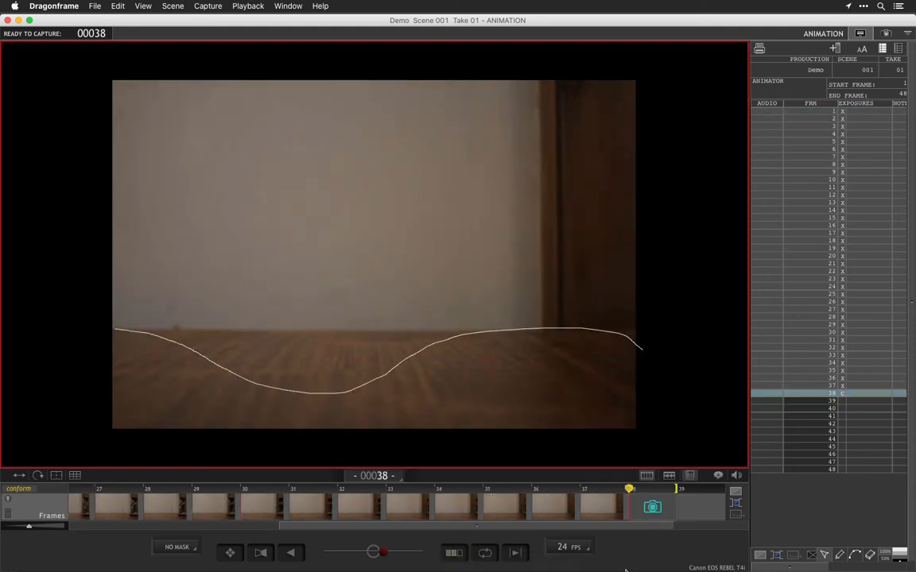
Step: Try 12 and 8 fps playback, then return the rate to 24 fps
{"action": "left_click", "coordinate": [562, 547]}
{"action": "type", "text": "12"}
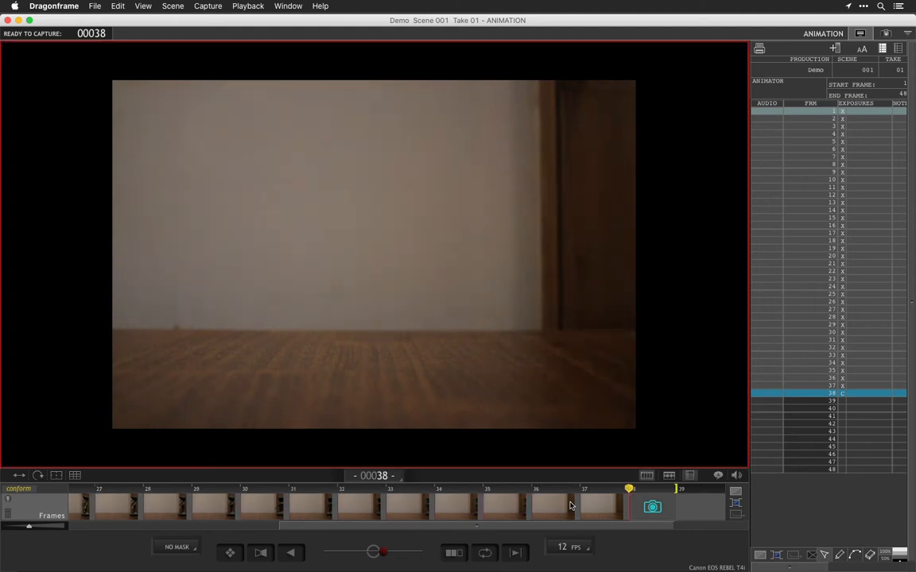
{"action": "left_click", "coordinate": [562, 547]}
{"action": "type", "text": "8"}
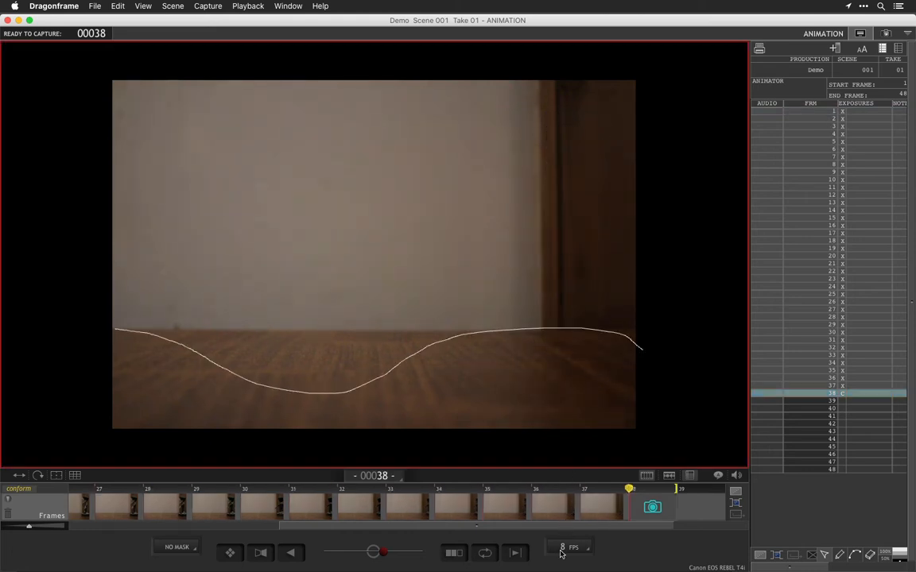
{"action": "left_click", "coordinate": [567, 547]}
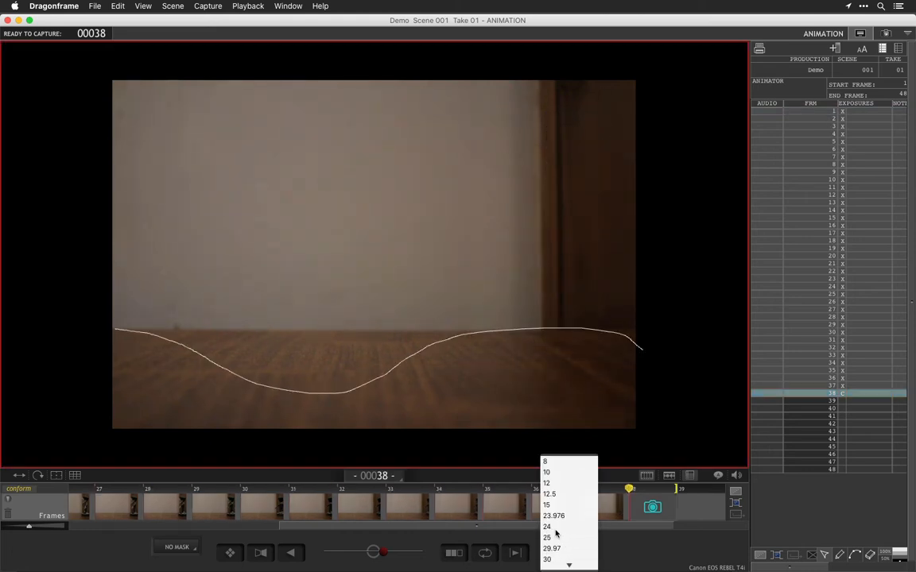
{"action": "left_click", "coordinate": [546, 527]}
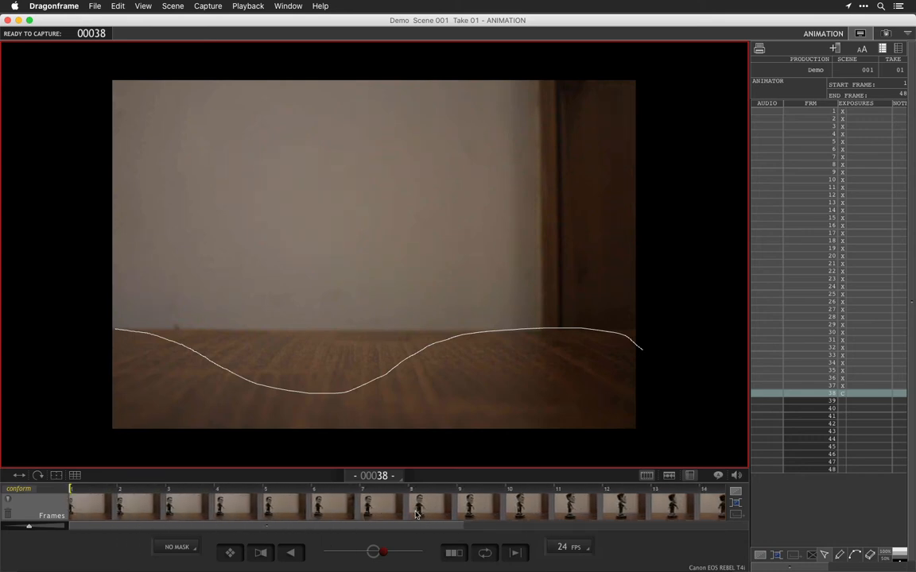
Step: Select a timeline thumbnail near the start to display frame 6
{"action": "left_click", "coordinate": [334, 507]}
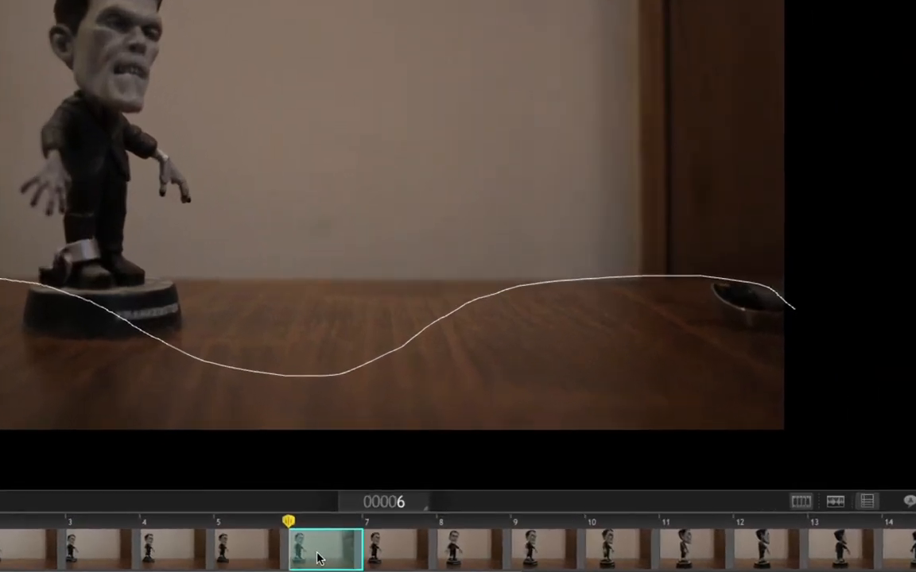
Step: Delete frame 6 from its right-click menu so it can be reshot
{"action": "right_click", "coordinate": [326, 551]}
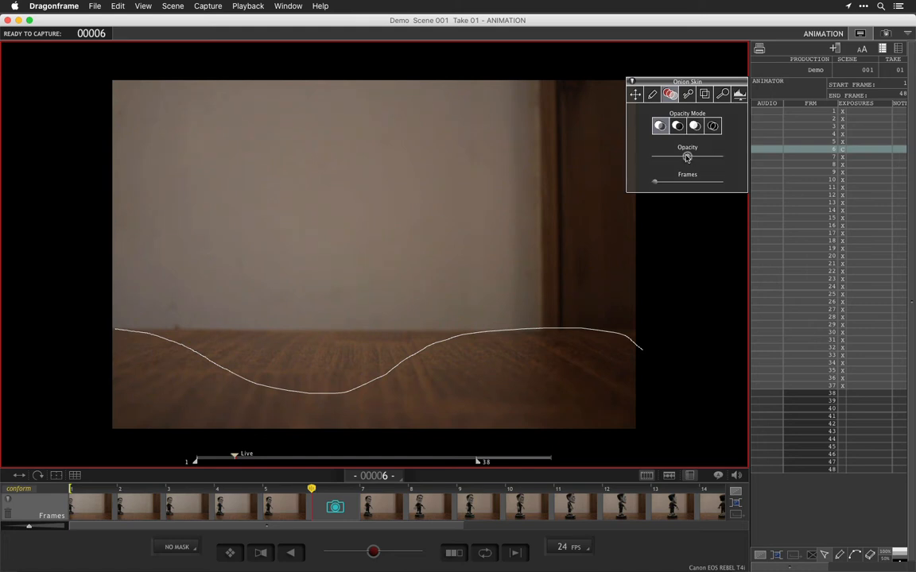
Step: Adjust onion-skin opacity to ghost the previous frame over live view while reshooting frame 6
{"action": "left_click_drag", "start_coordinate": [688, 157], "coordinate": [687, 157]}
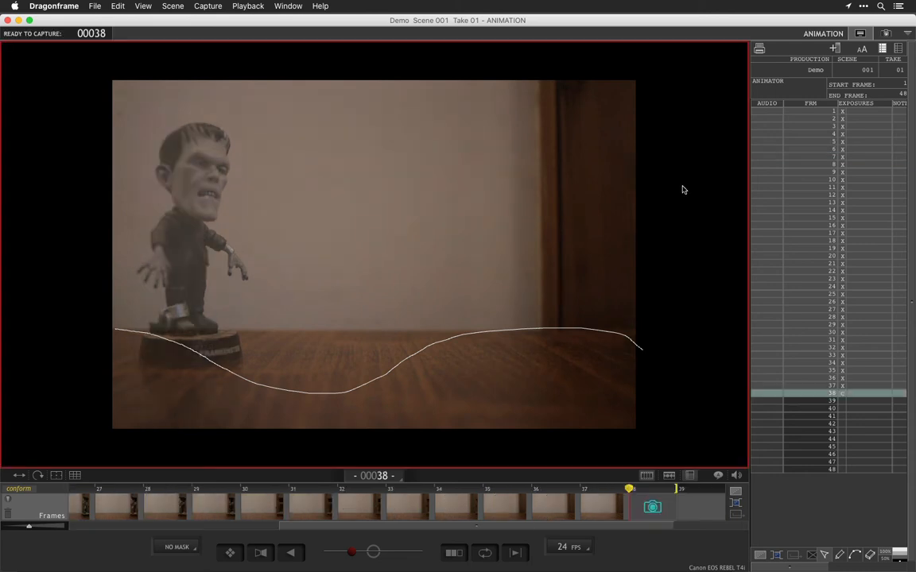
{"action": "mouse_move", "coordinate": [458, 524]}
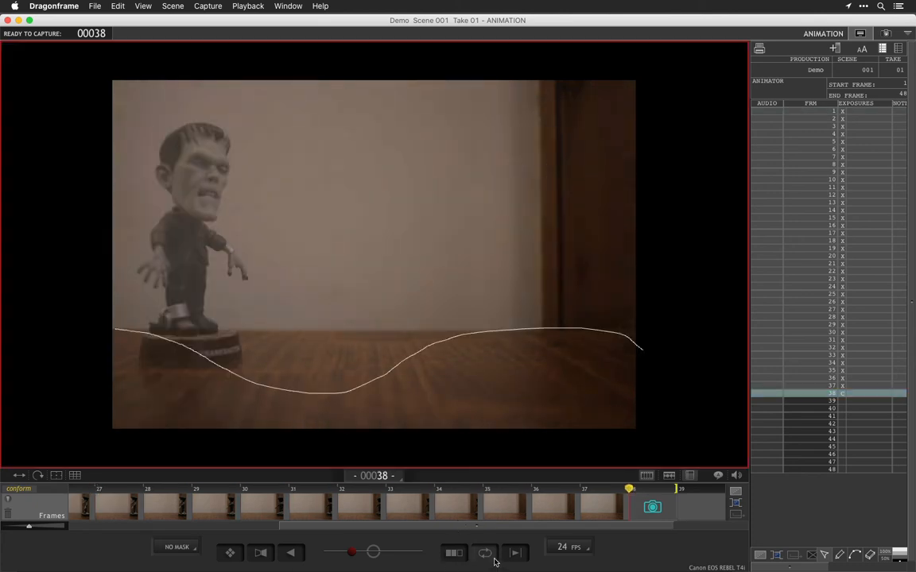
Step: Turn on the Loop button in the playback controls
{"action": "left_click", "coordinate": [485, 552]}
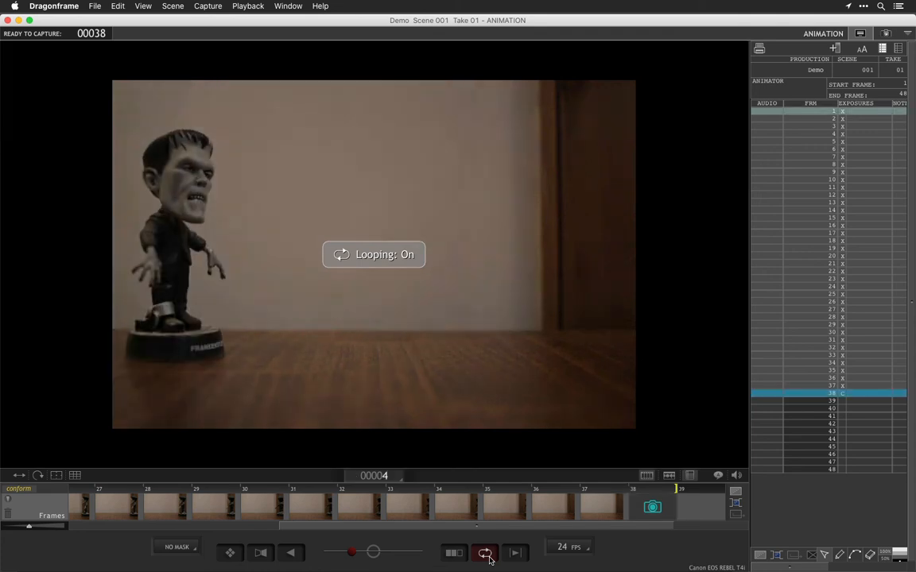
Step: Play the looping take, then switch playback direction to reverse
{"action": "left_click", "coordinate": [485, 553]}
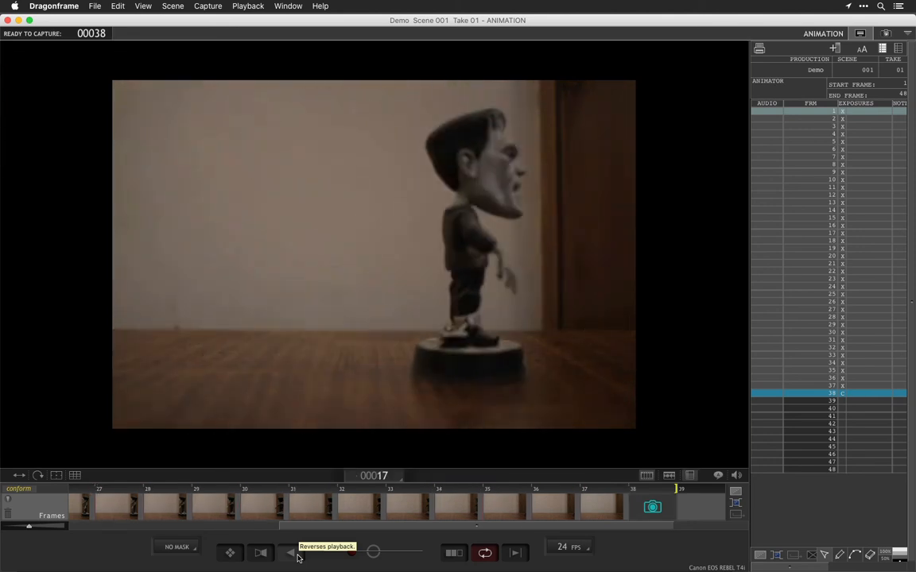
{"action": "left_click", "coordinate": [291, 553]}
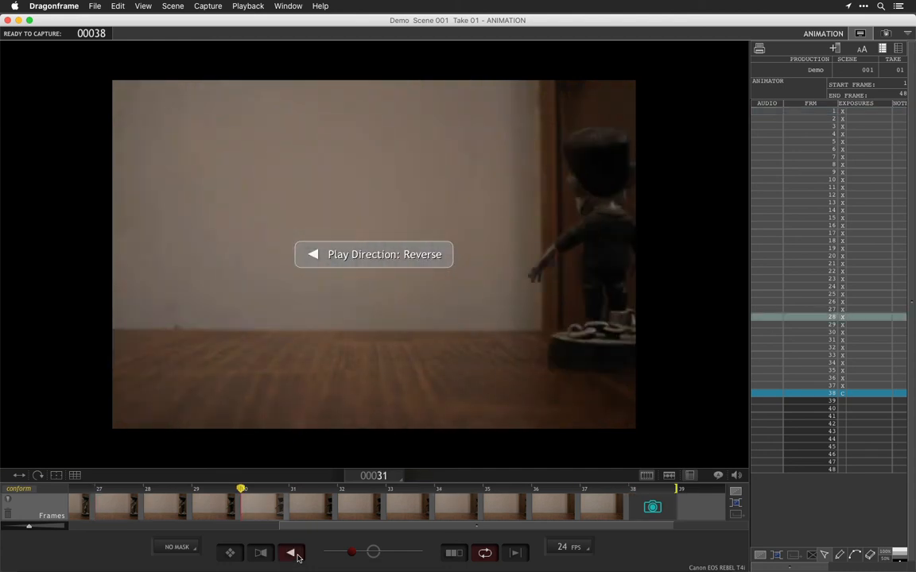